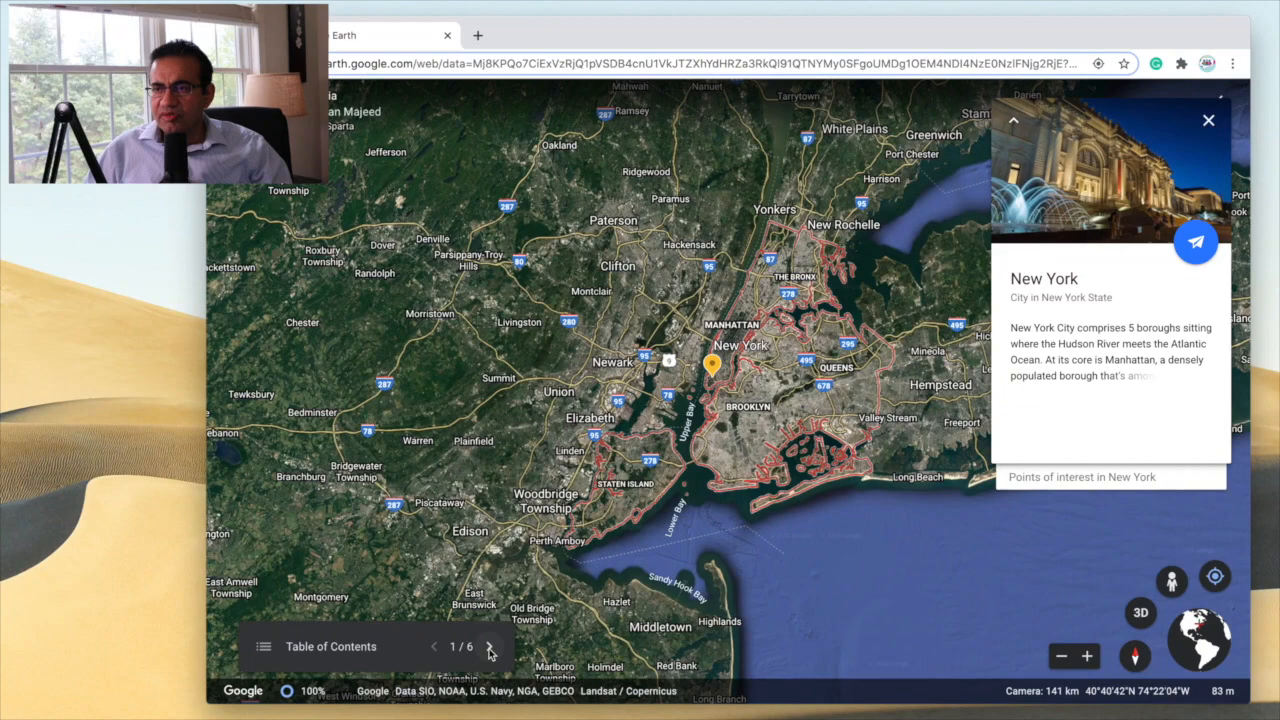
Step: Step the tour forward three slides: Europe, the Balkans, then Bosnia and Herzegovina (stop 4 of 6)
click(492, 648)
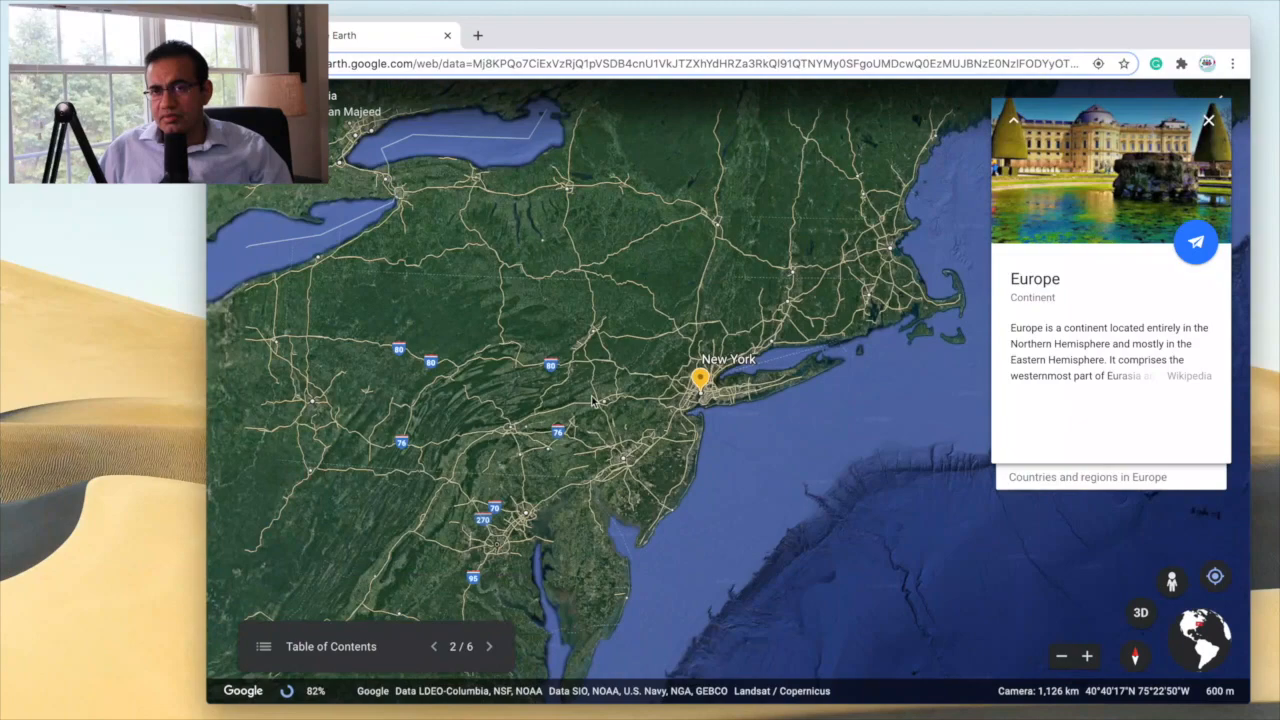
click(496, 646)
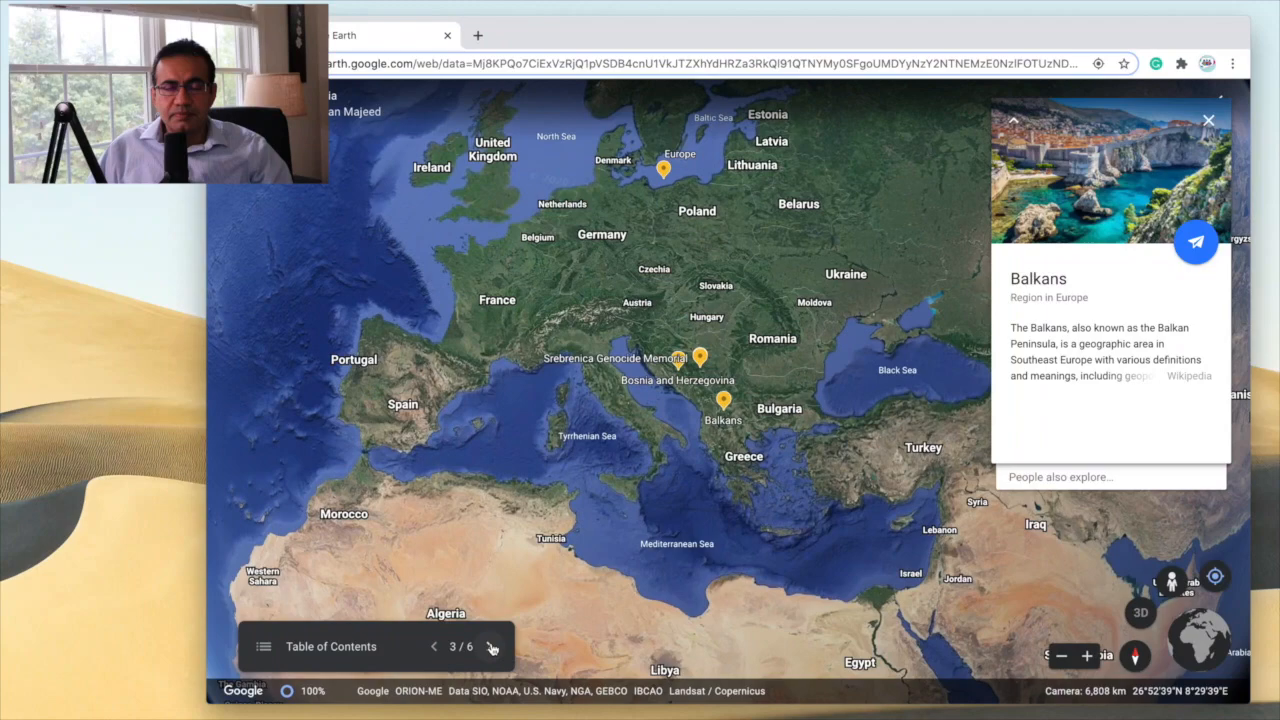
click(494, 648)
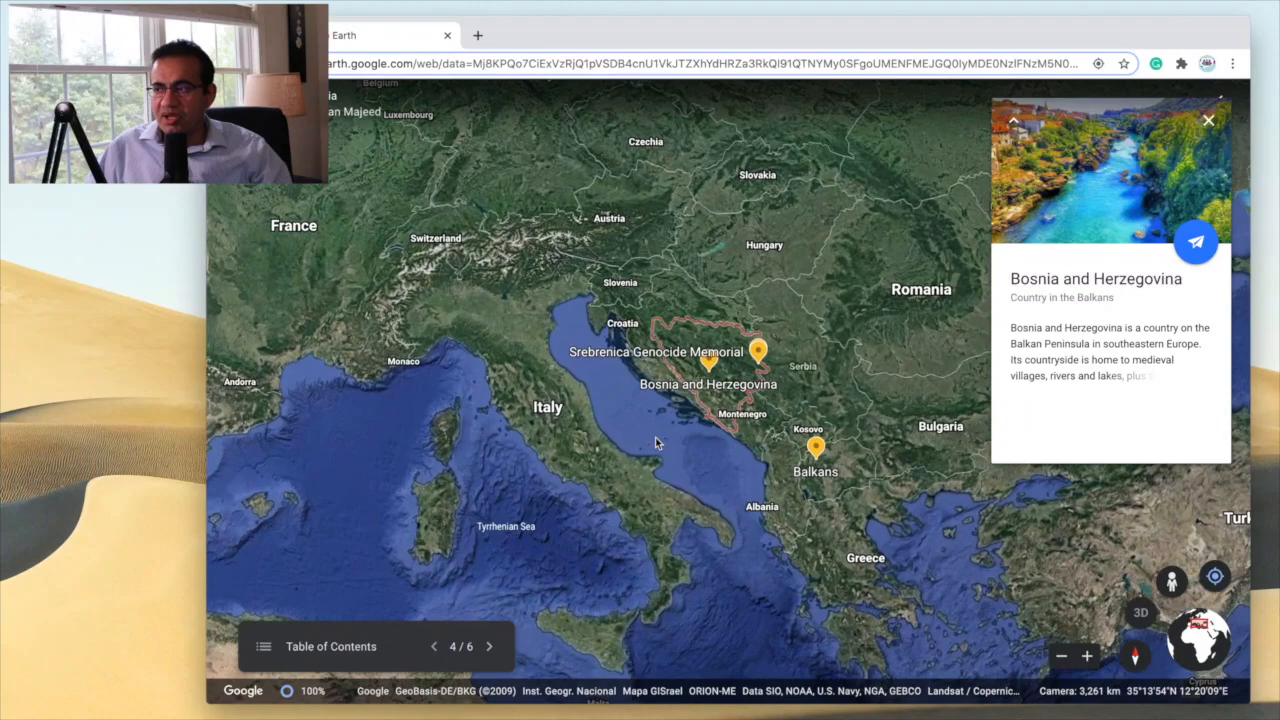